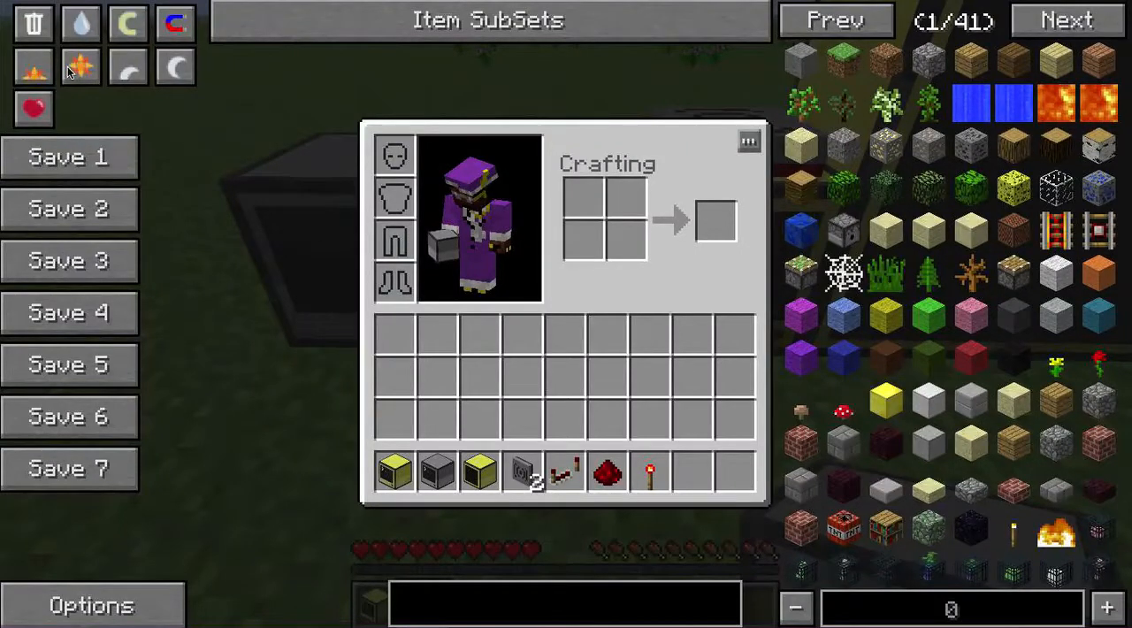
Close the inventory and return to the world with the computers and monitor.
key("Escape")
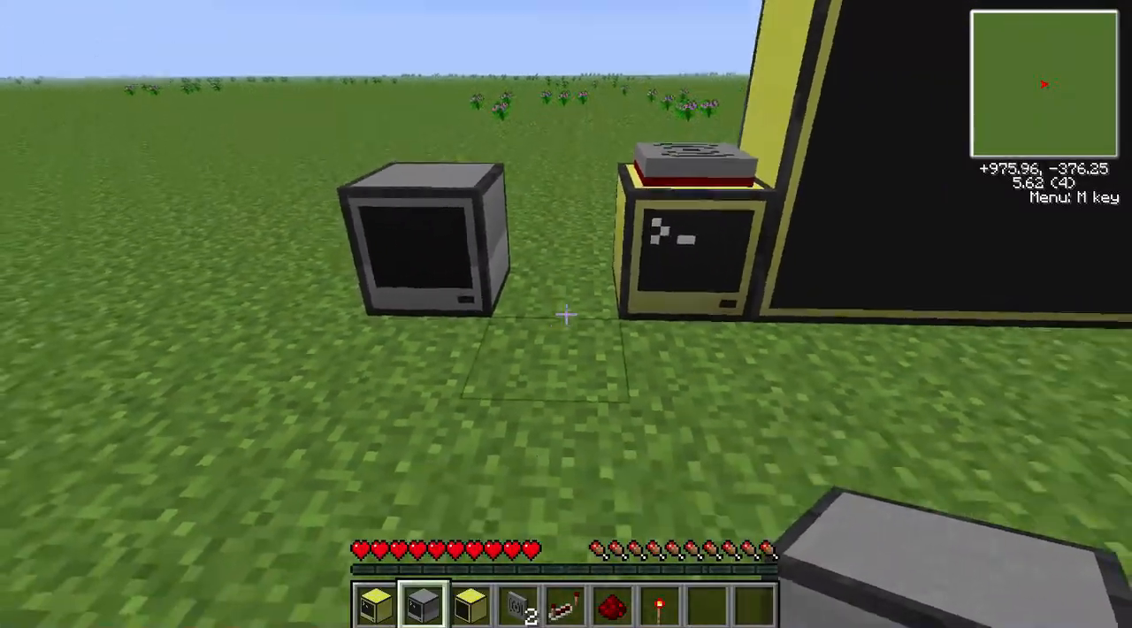
mouse_move(566, 314)
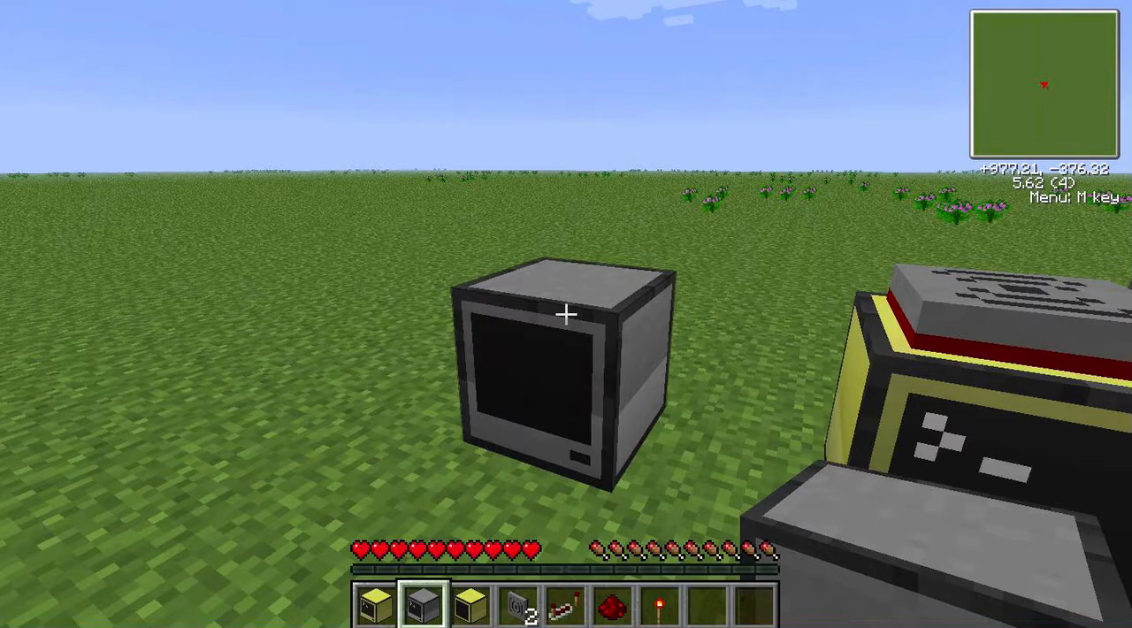
mouse_move(566, 314)
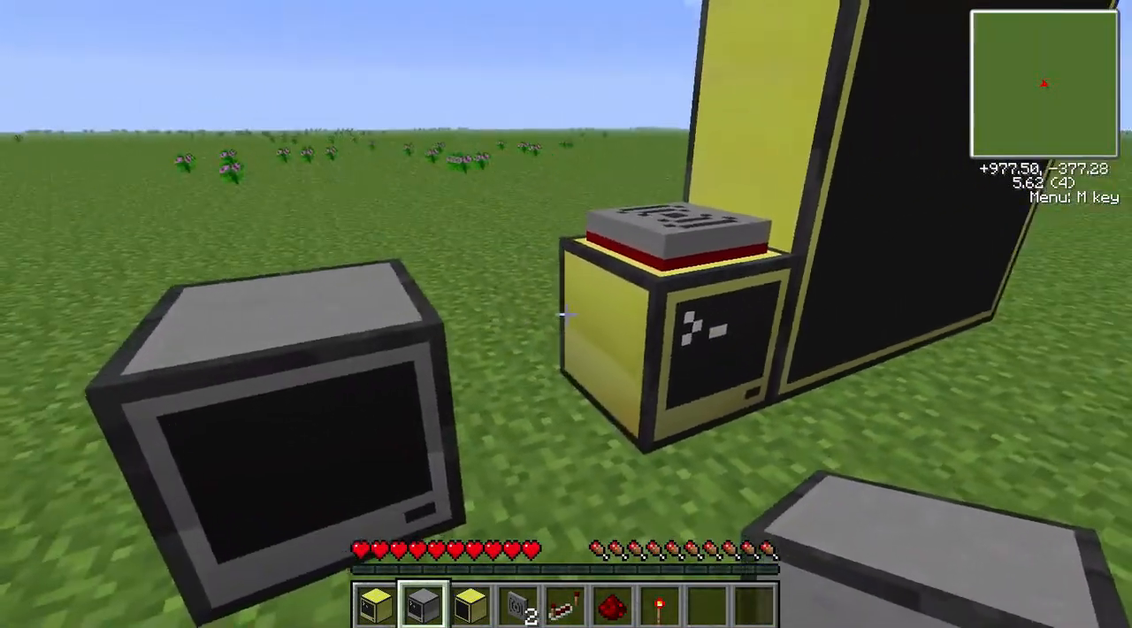
mouse_move(566, 315)
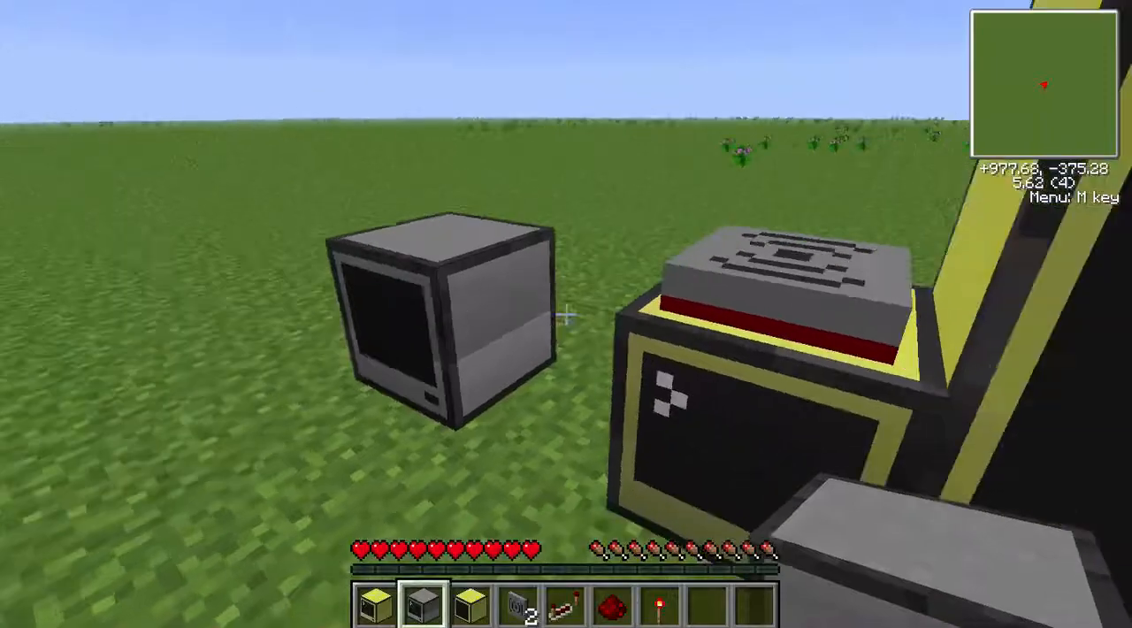
mouse_move(566, 314)
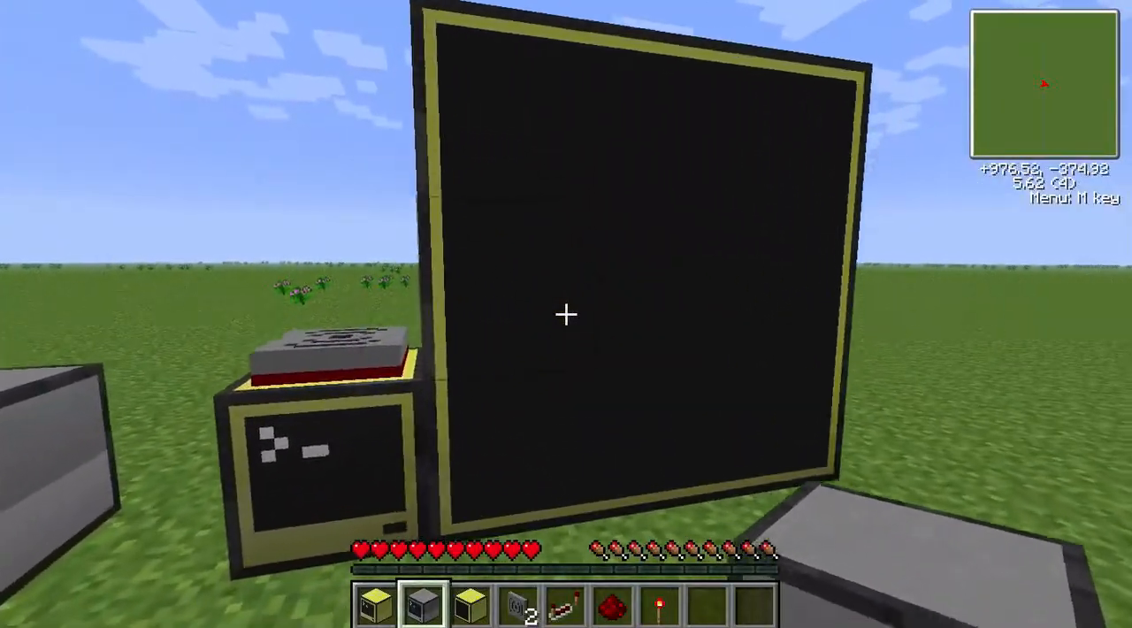
mouse_move(566, 315)
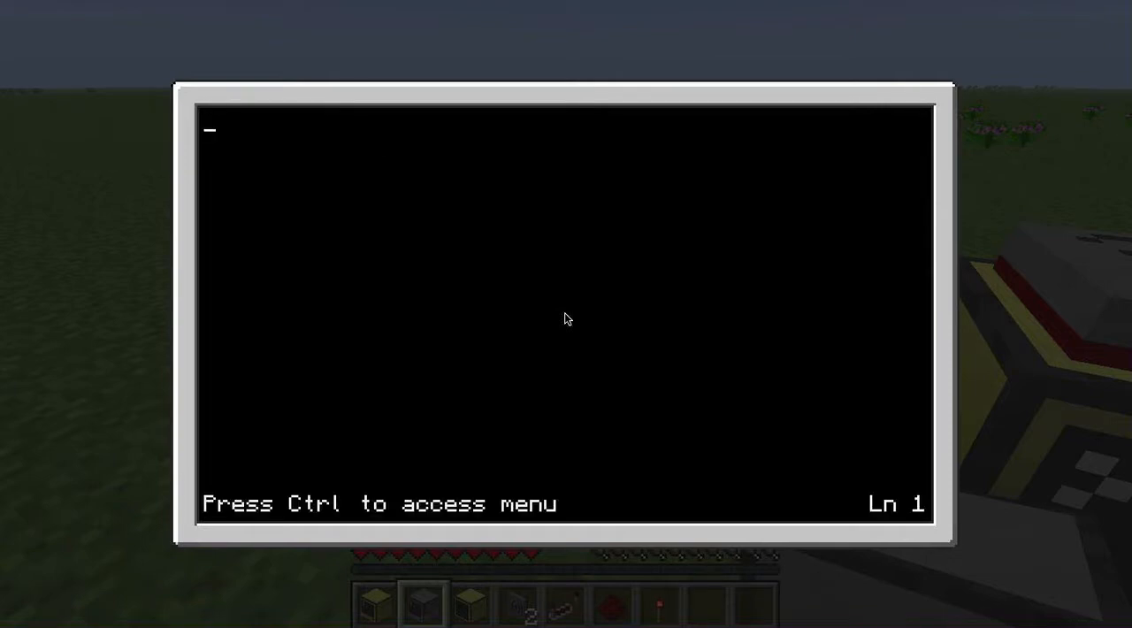
Write a partial 'while' / 'sleep(0' loop, then abandon it and leave the grey computer.
type("while")
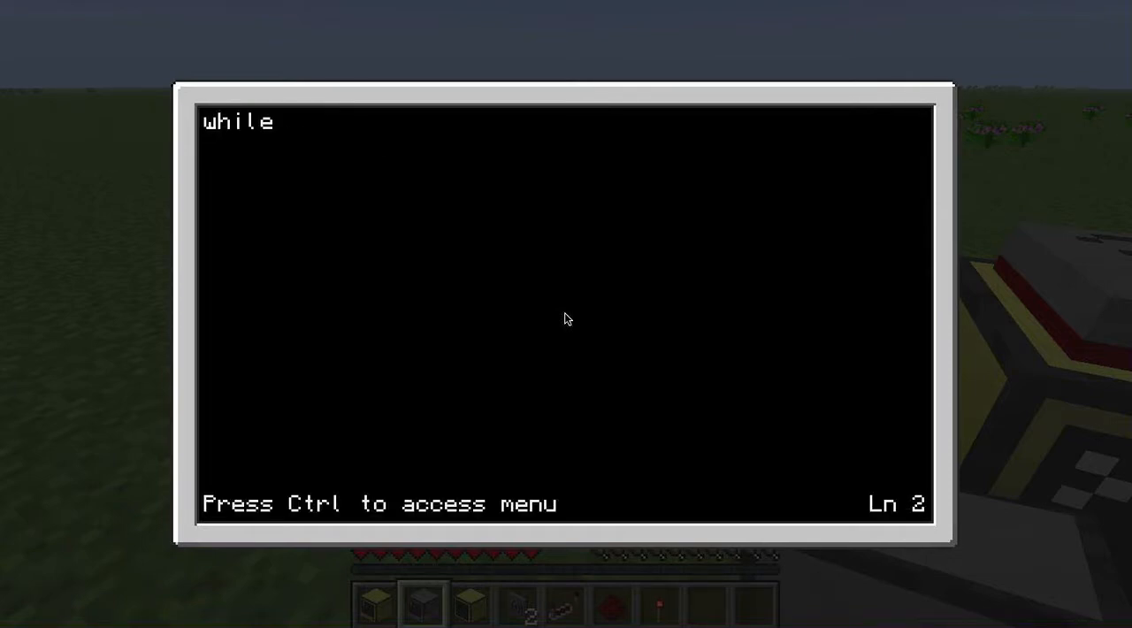
type("s")
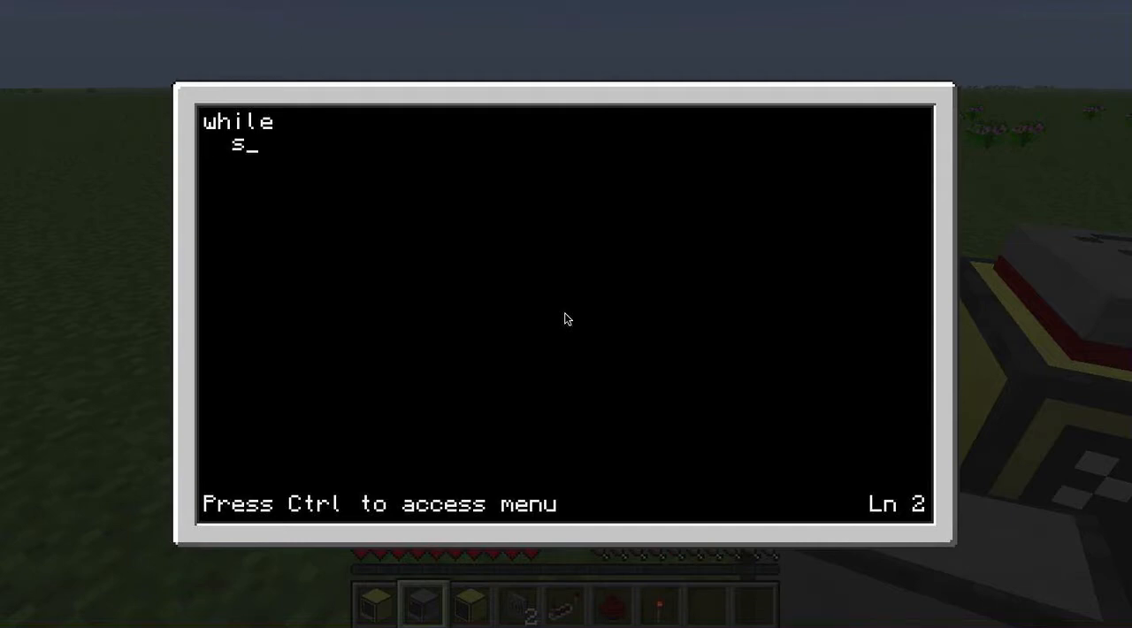
type("leep(0")
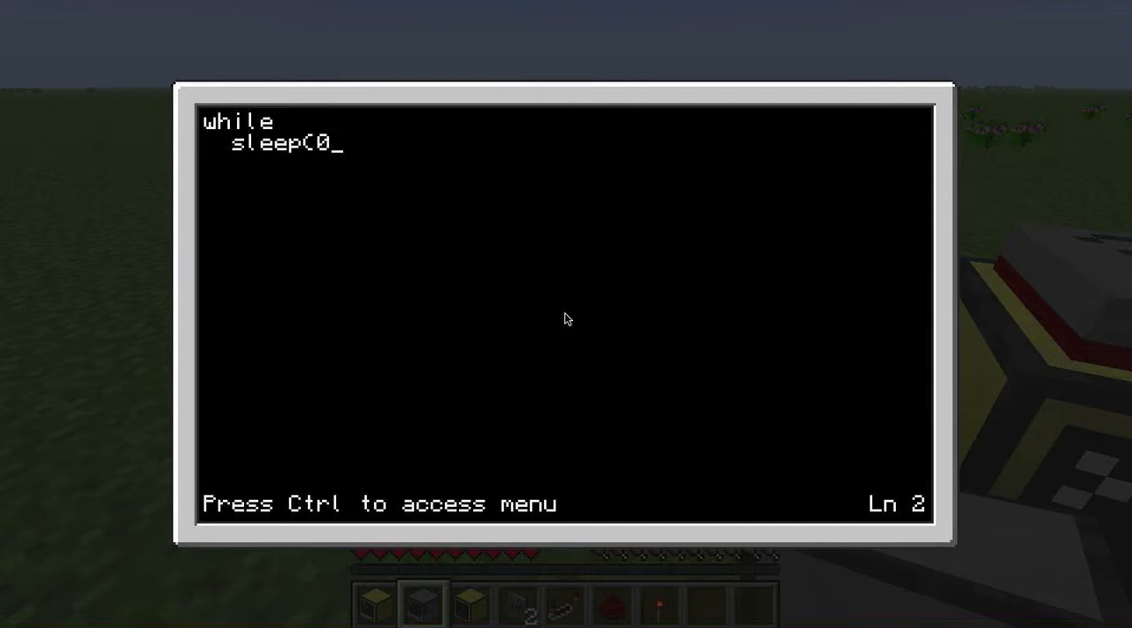
key("Escape")
type("edi")
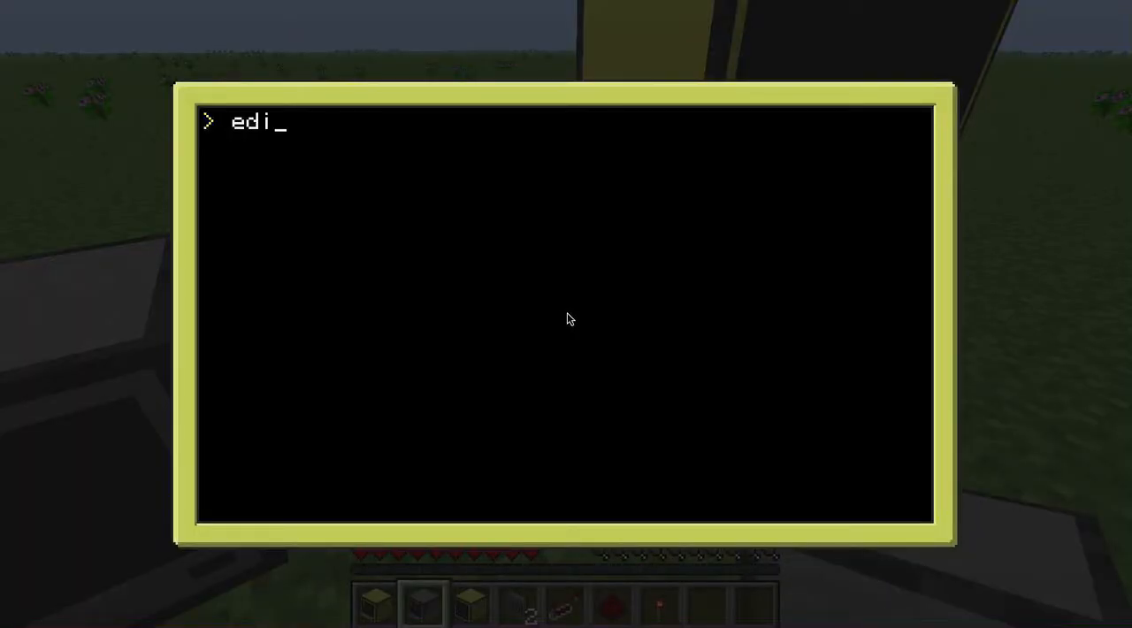
Review the http.get google.com program, undo a stray 'while', and exit the editor unchanged.
key("Return")
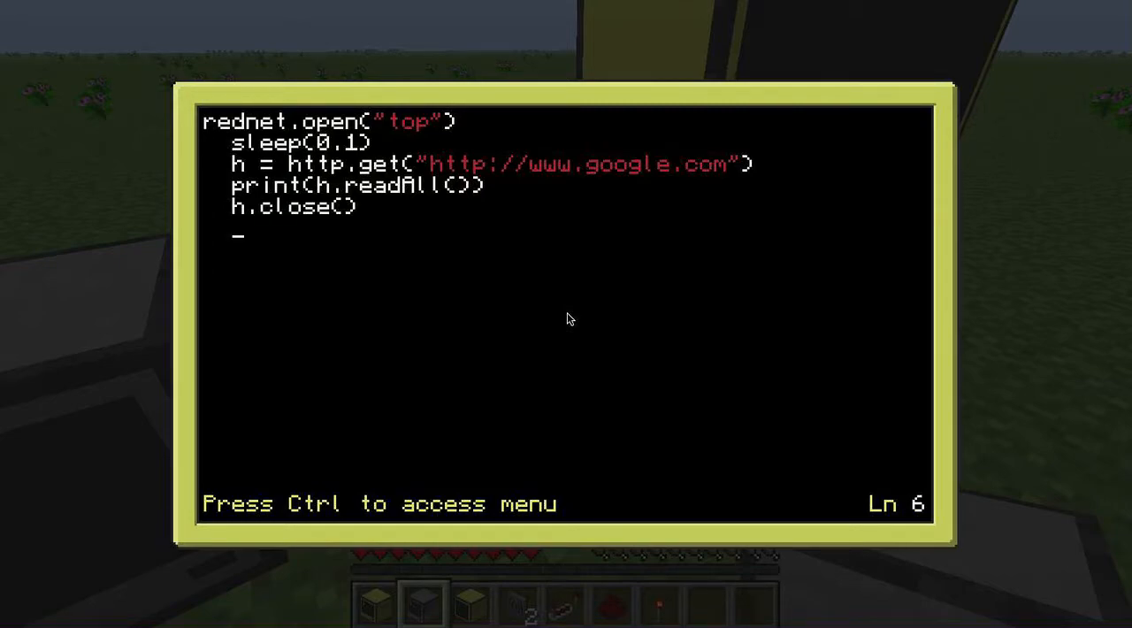
type("while")
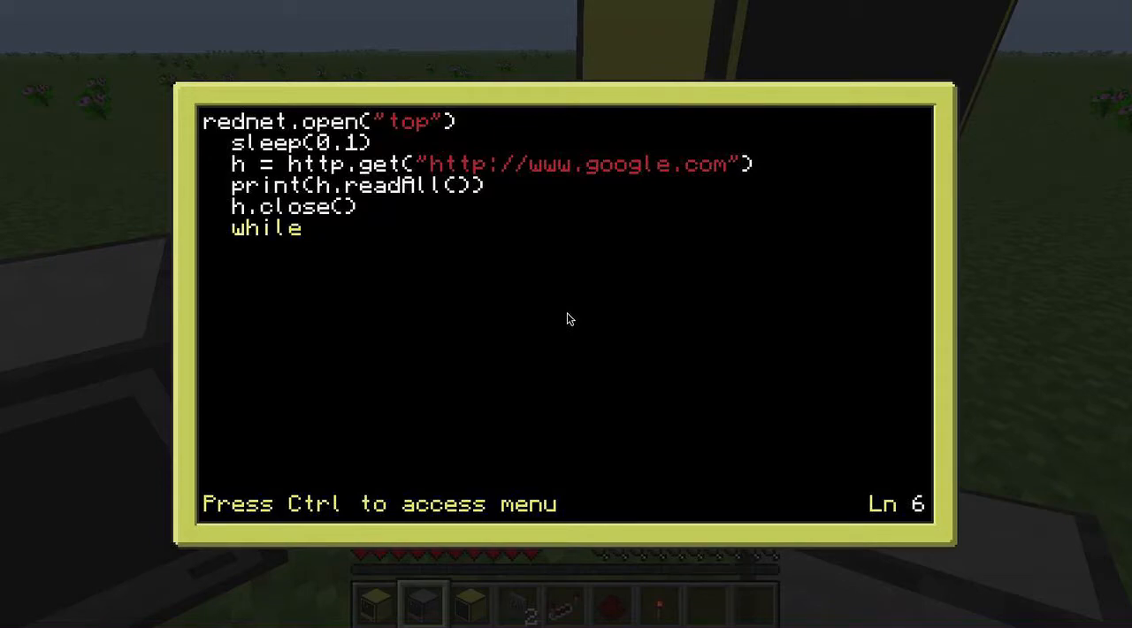
key("backspace")
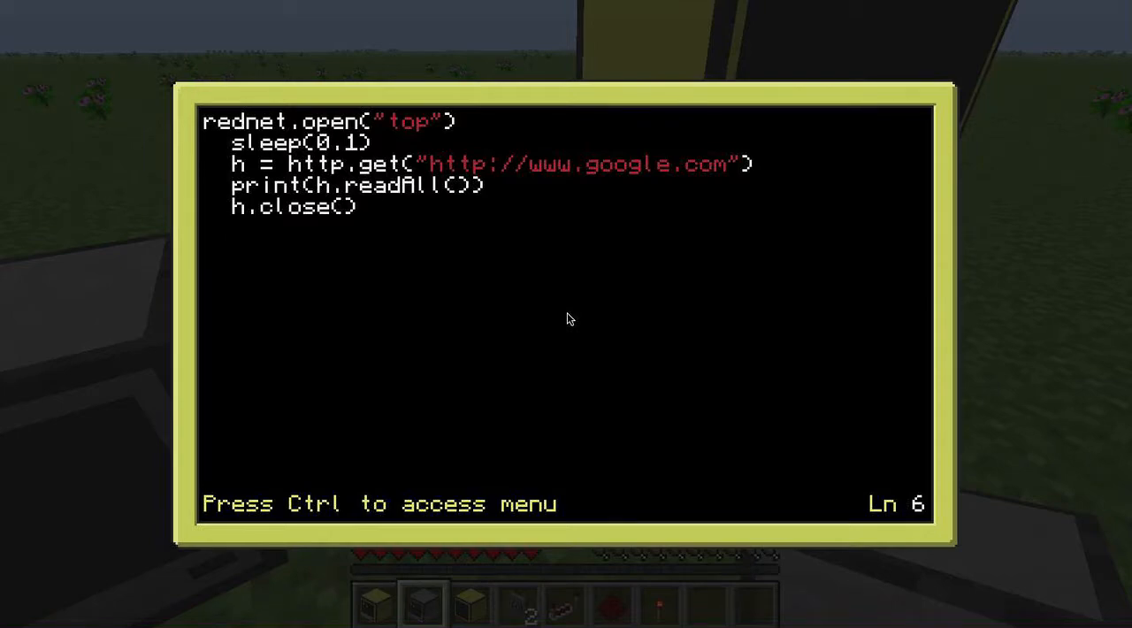
key("Return")
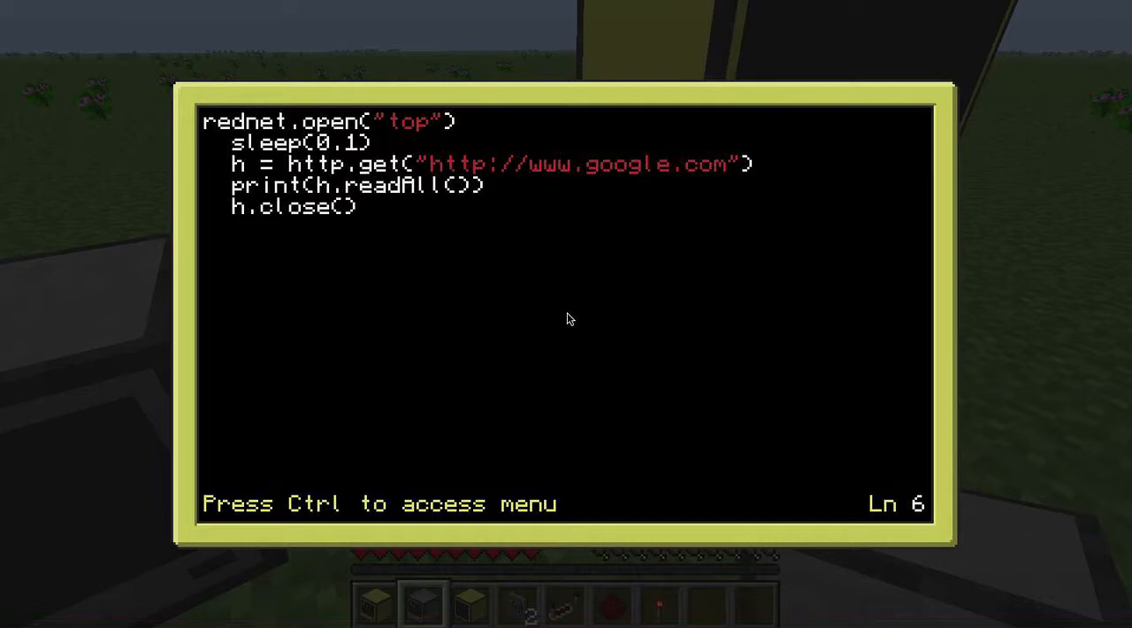
key("Return")
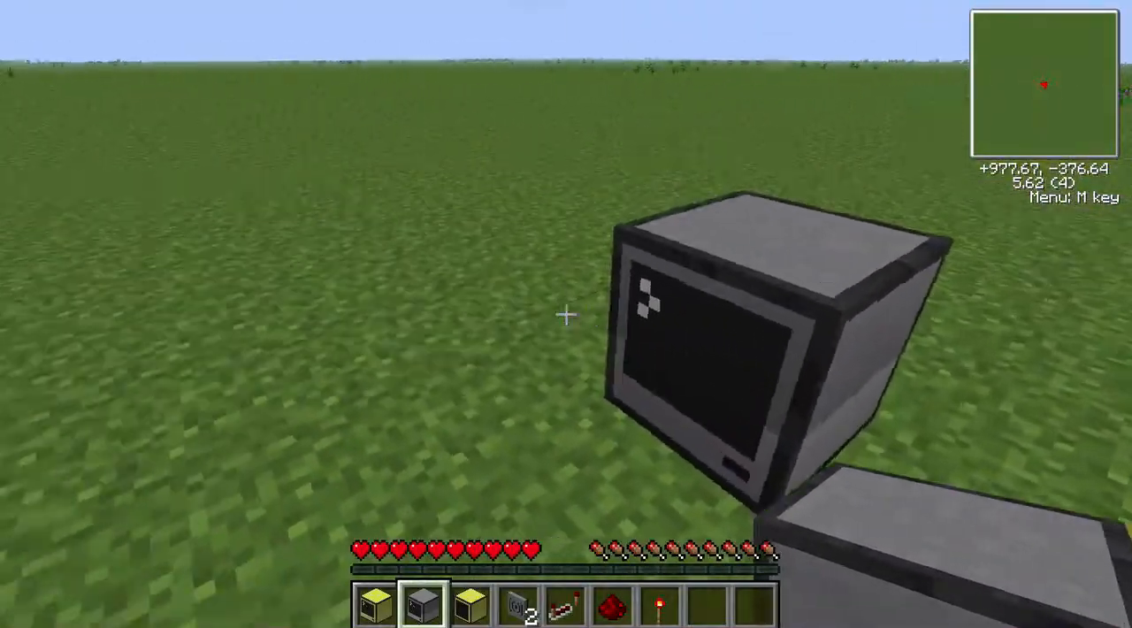
Search the item list for 'wi' (wired modems), then close the inventory.
key("e")
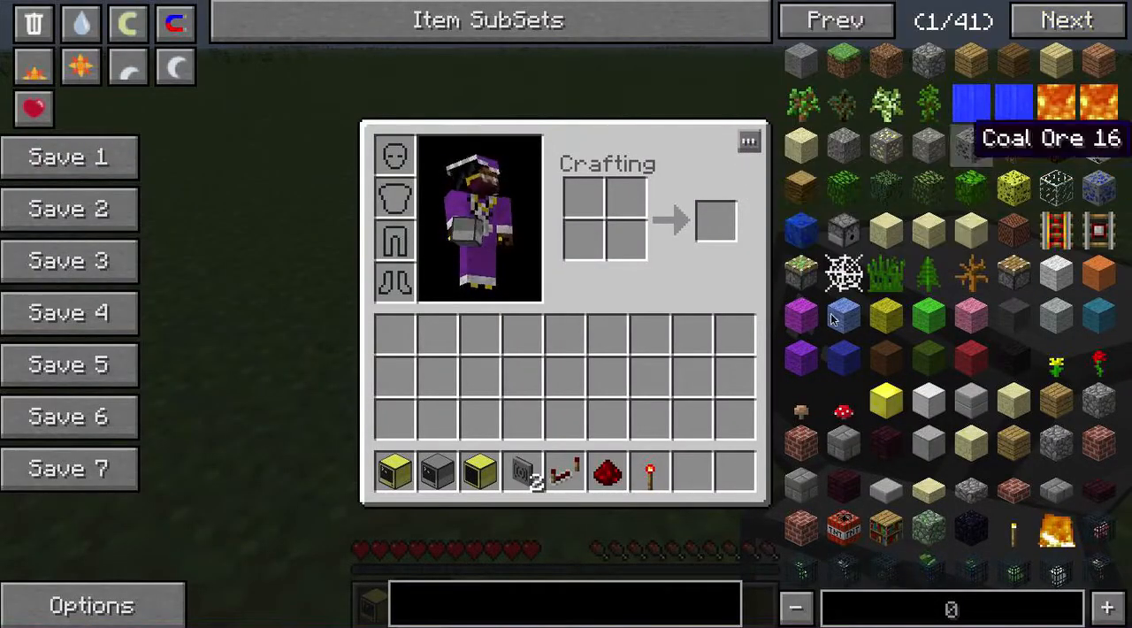
type("wired")
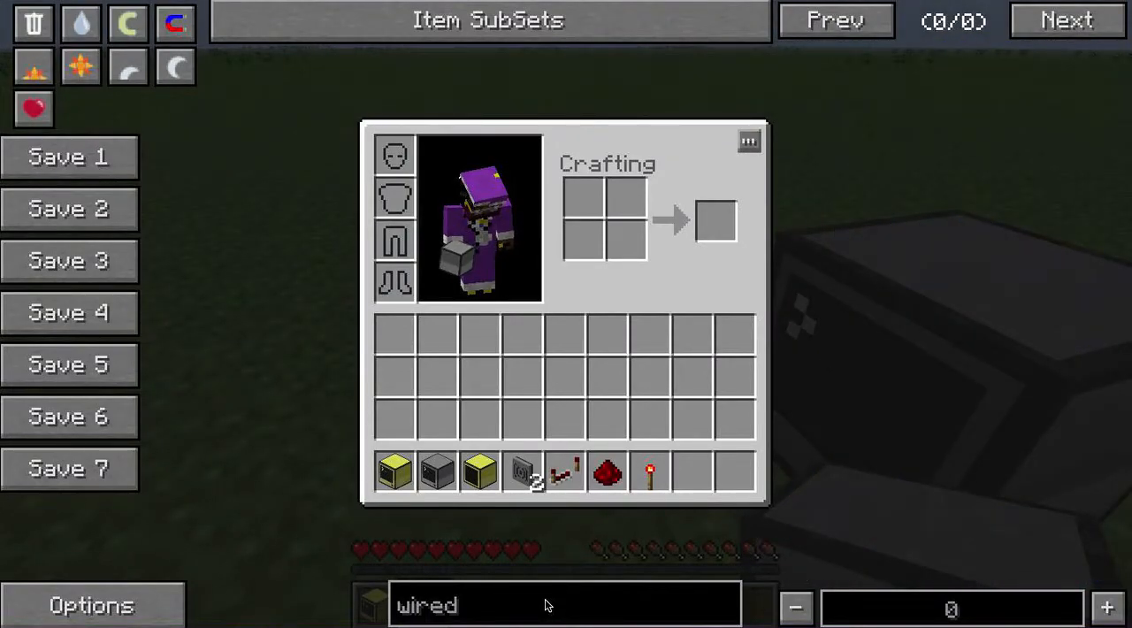
key("Escape")
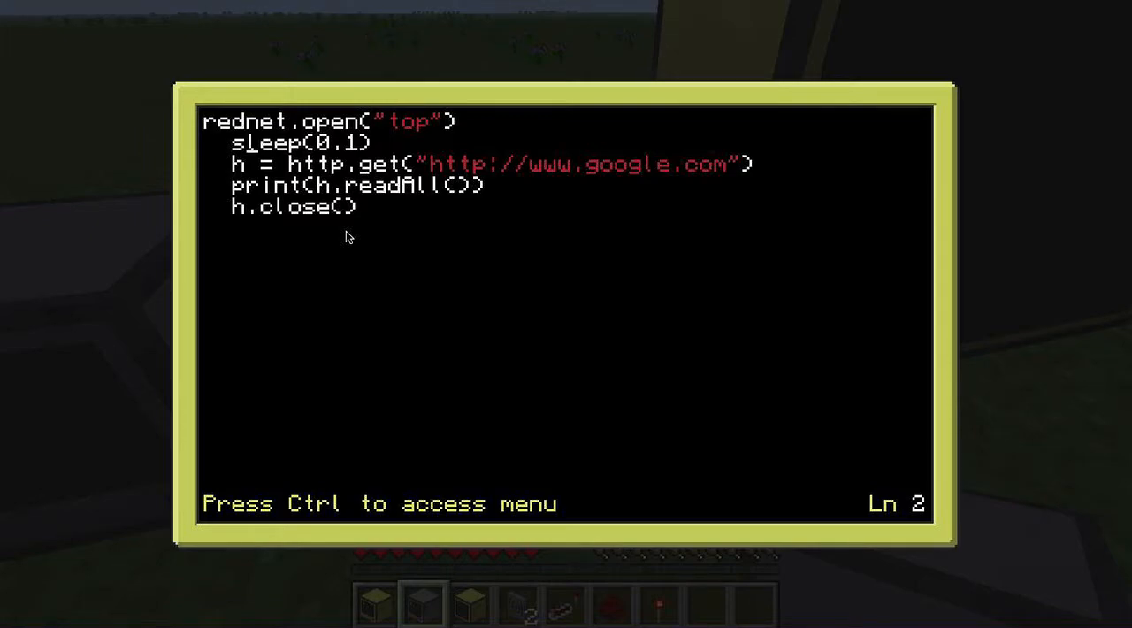
key("Escape")
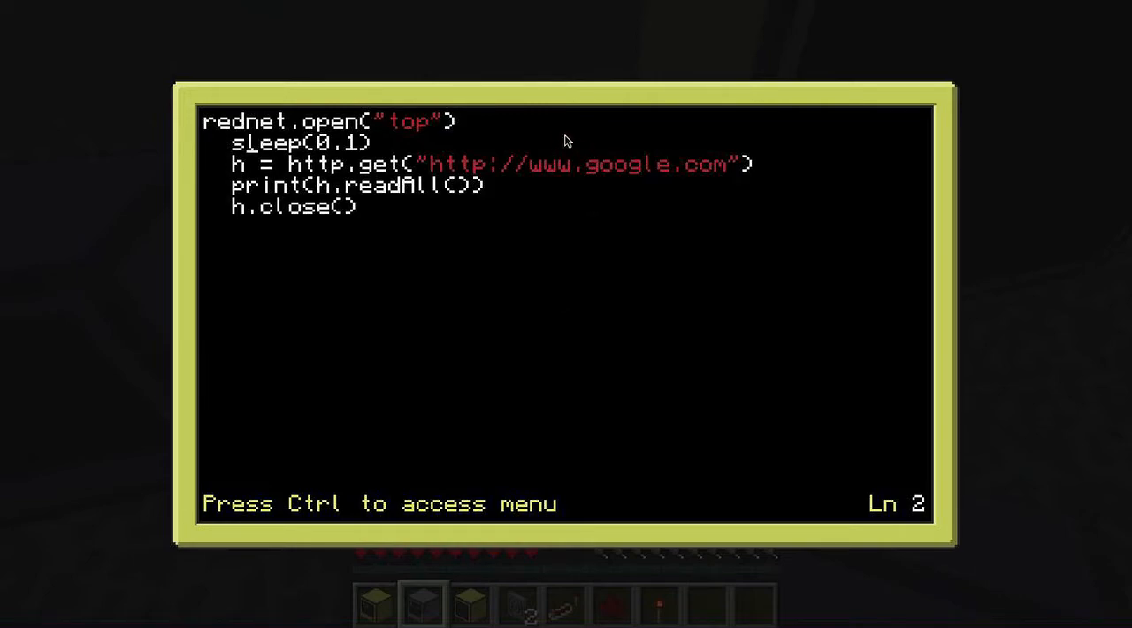
mouse_move(492, 221)
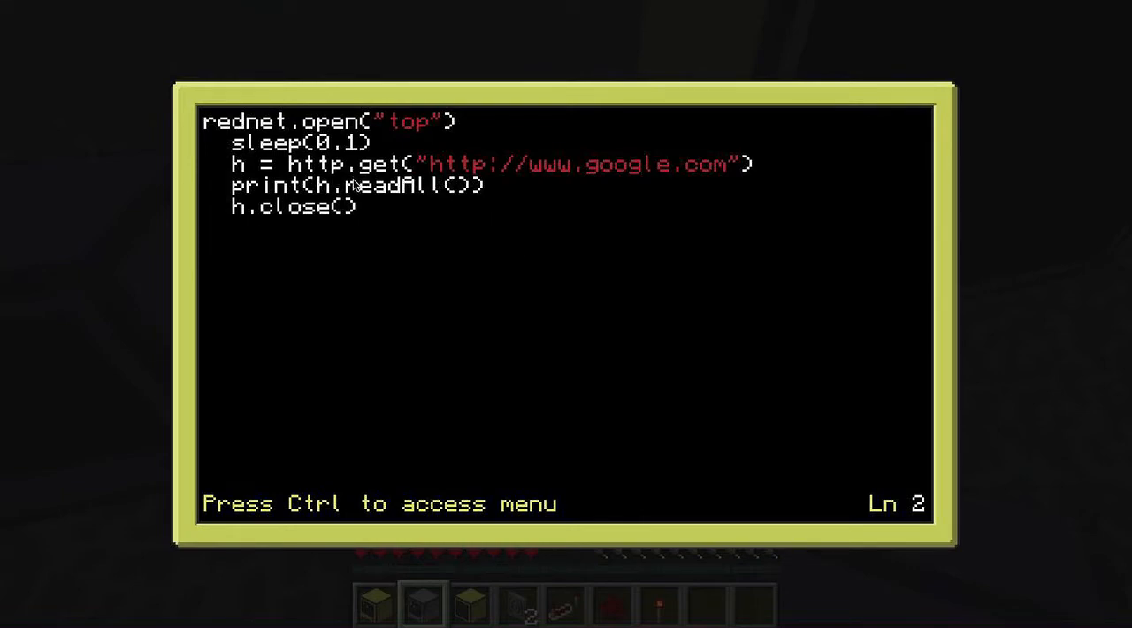
mouse_move(522, 184)
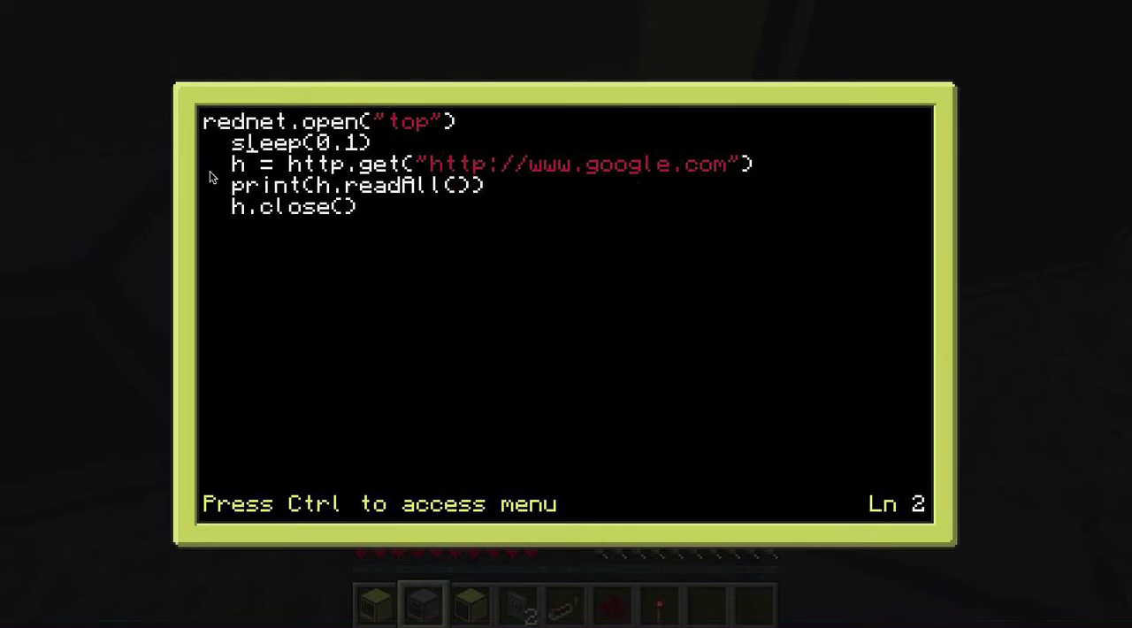
mouse_move(237, 180)
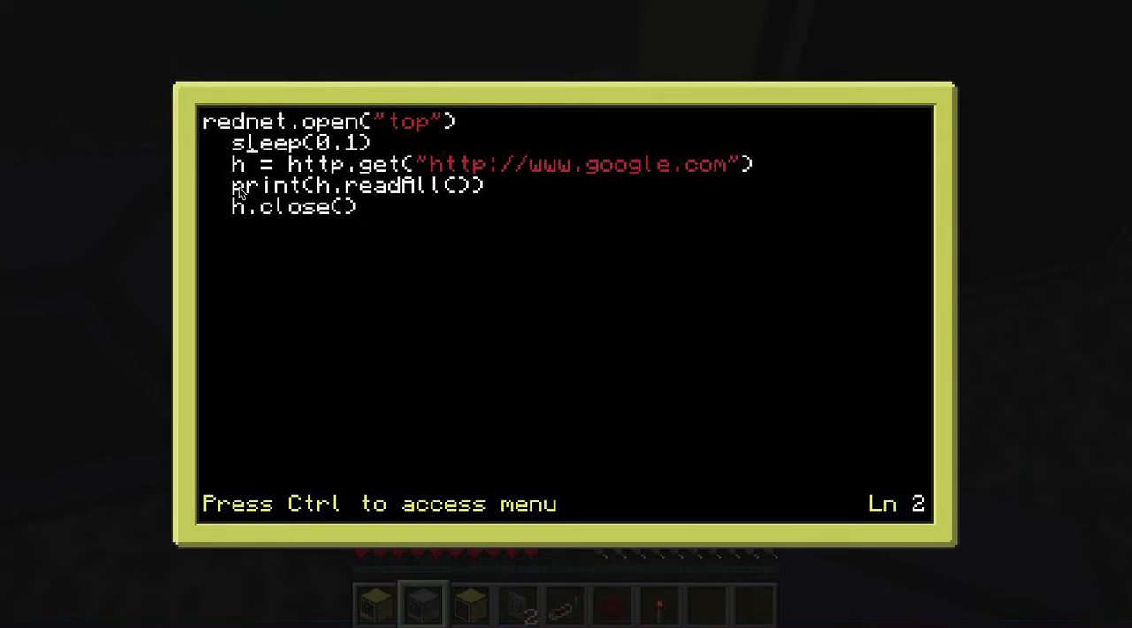
mouse_move(327, 198)
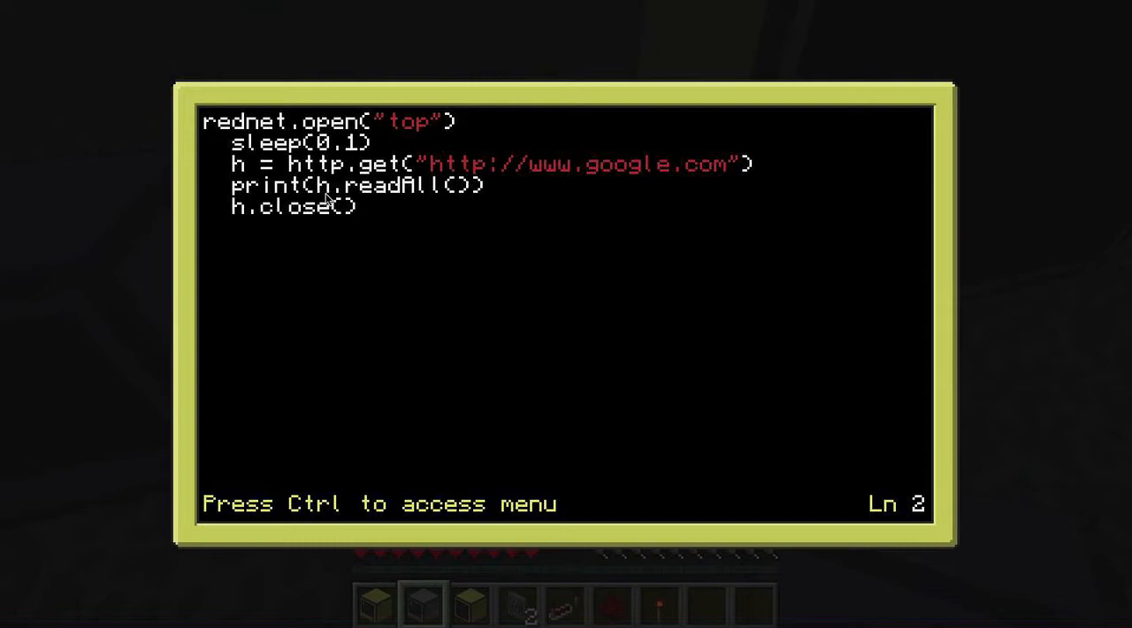
mouse_move(410, 184)
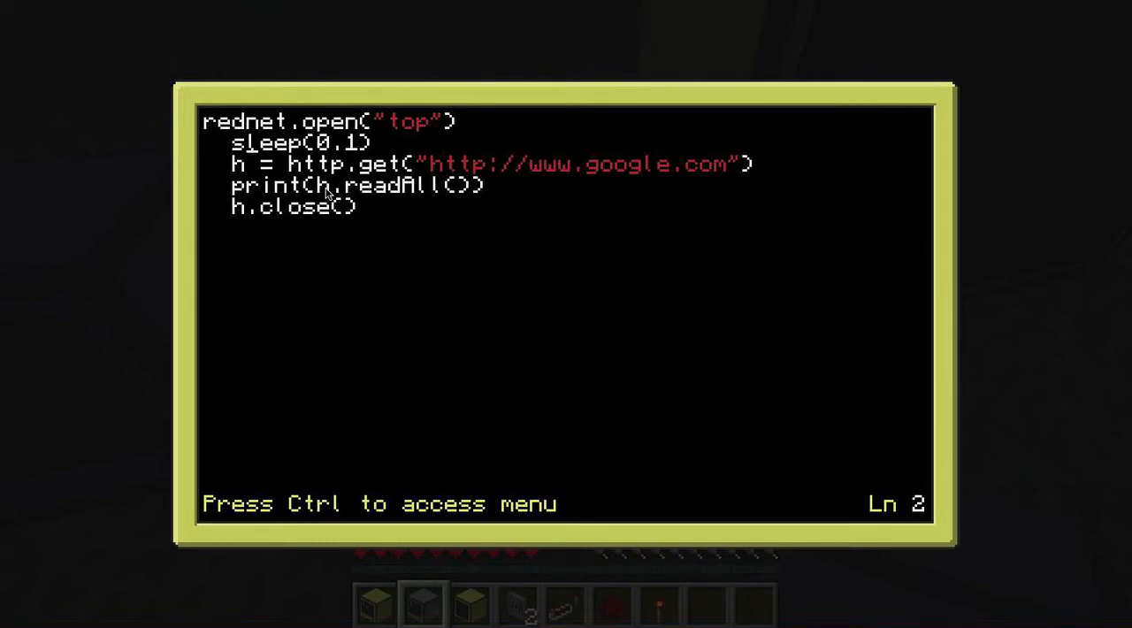
mouse_move(442, 195)
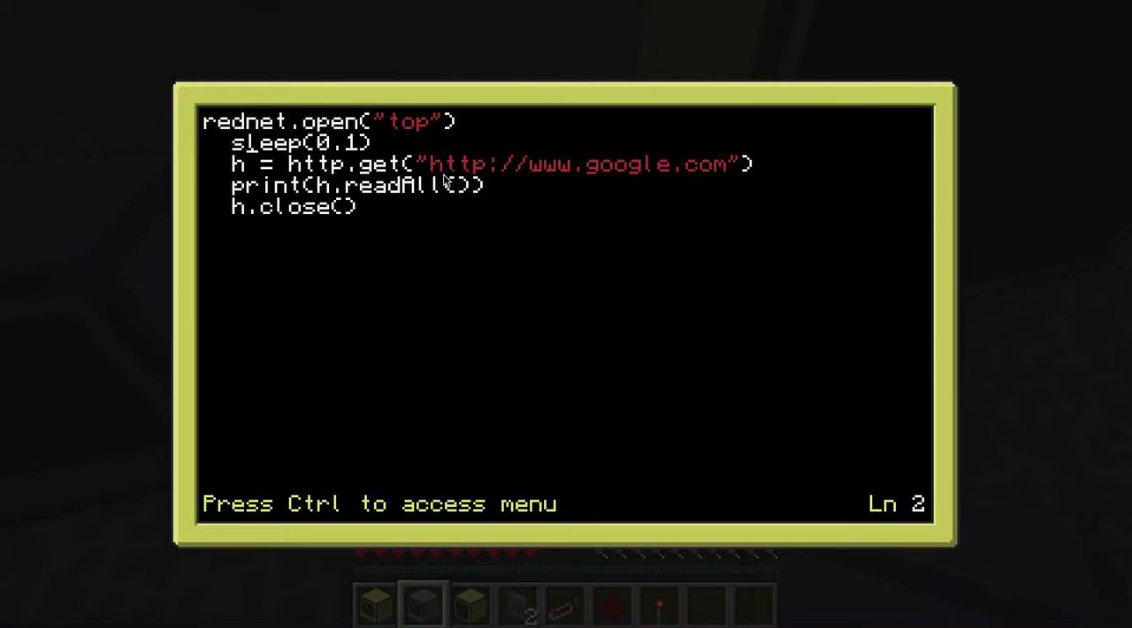
mouse_move(440, 193)
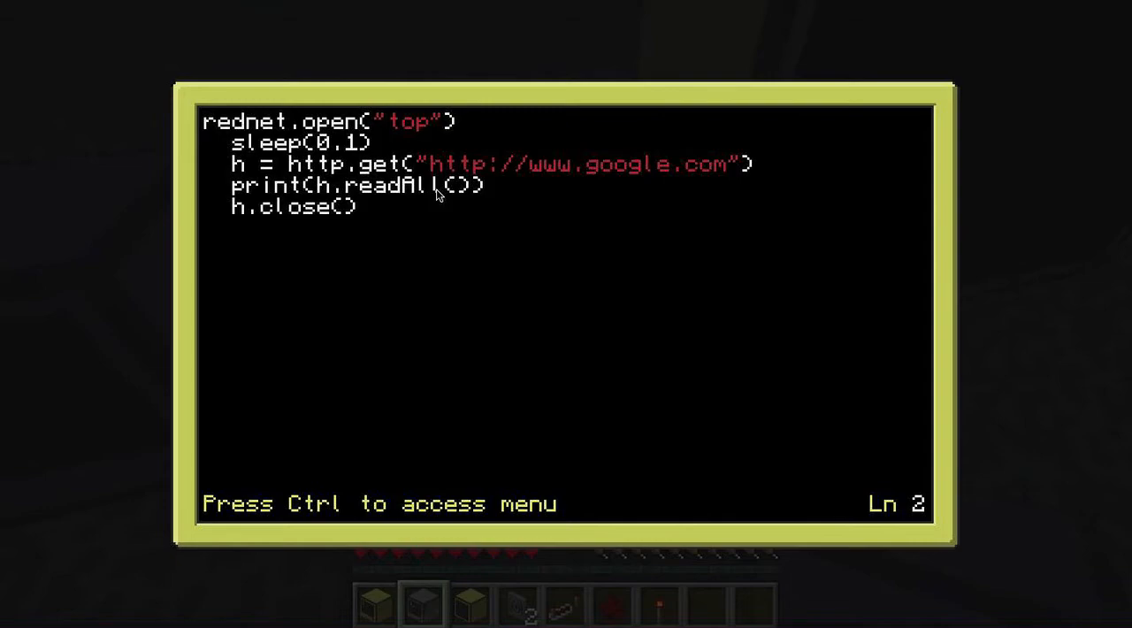
mouse_move(292, 200)
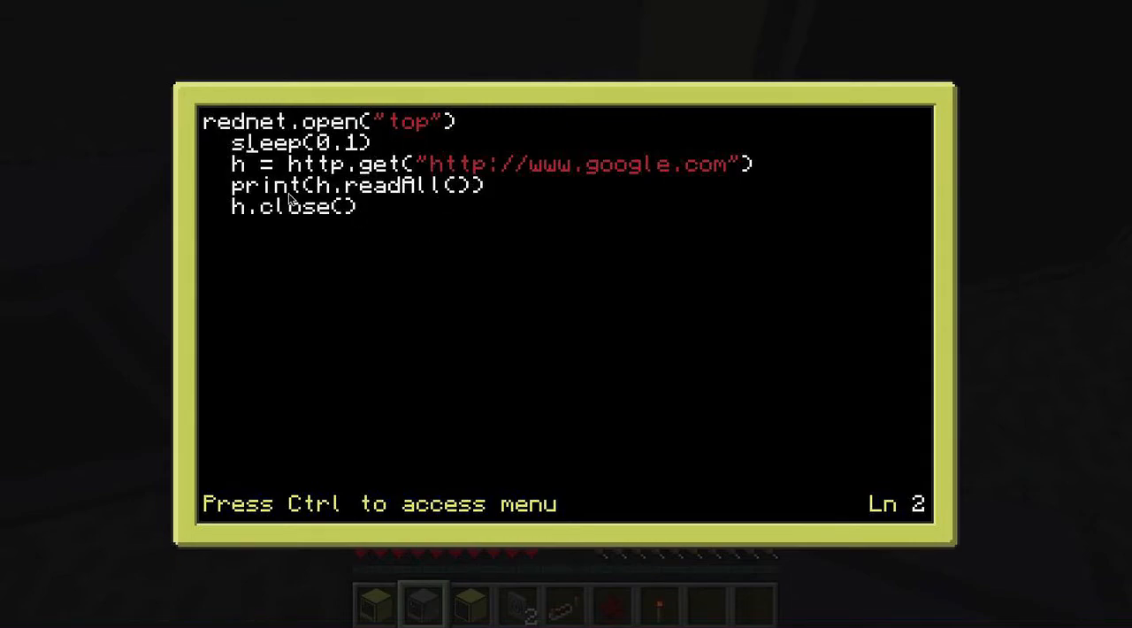
mouse_move(499, 202)
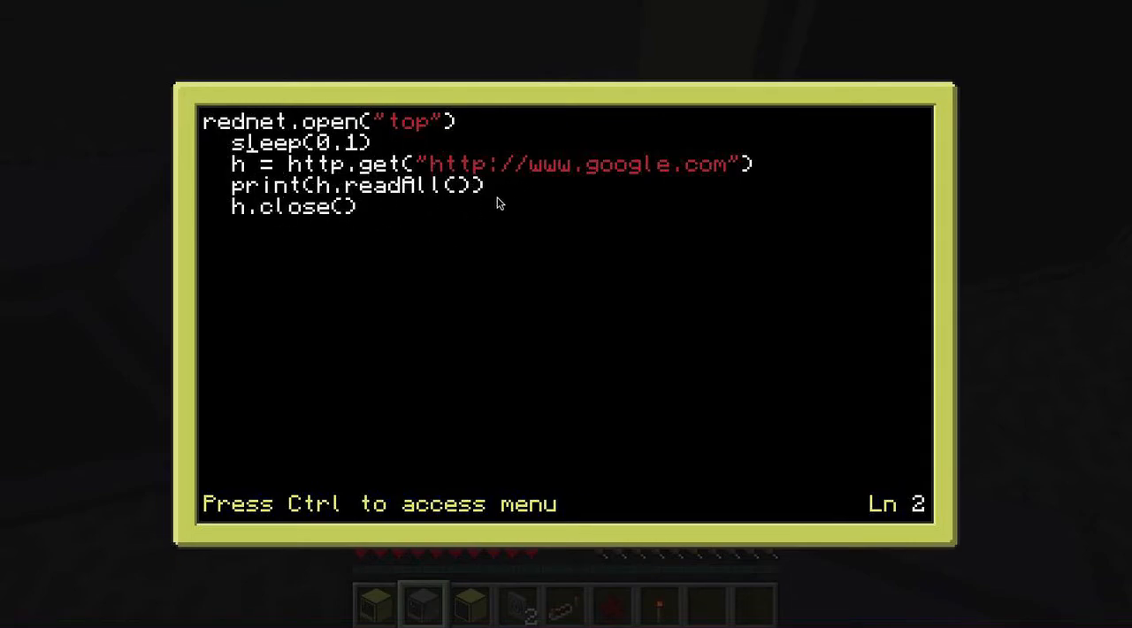
mouse_move(240, 221)
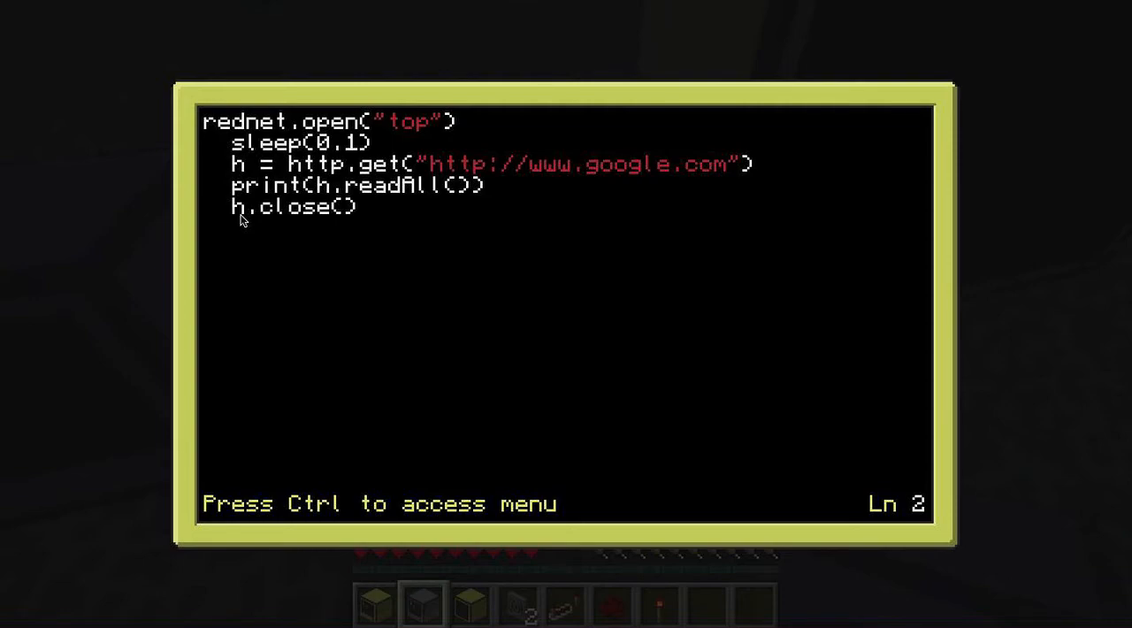
Exit the editor and run the 'start' program to print Google's HTML.
key("ctrl")
type("star")
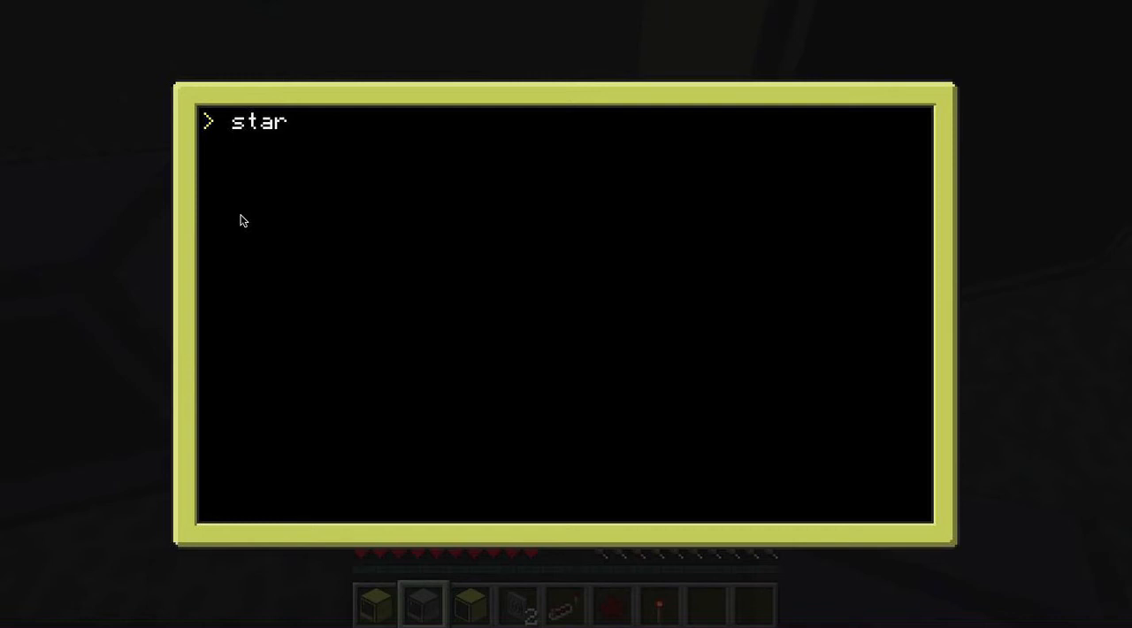
type("t")
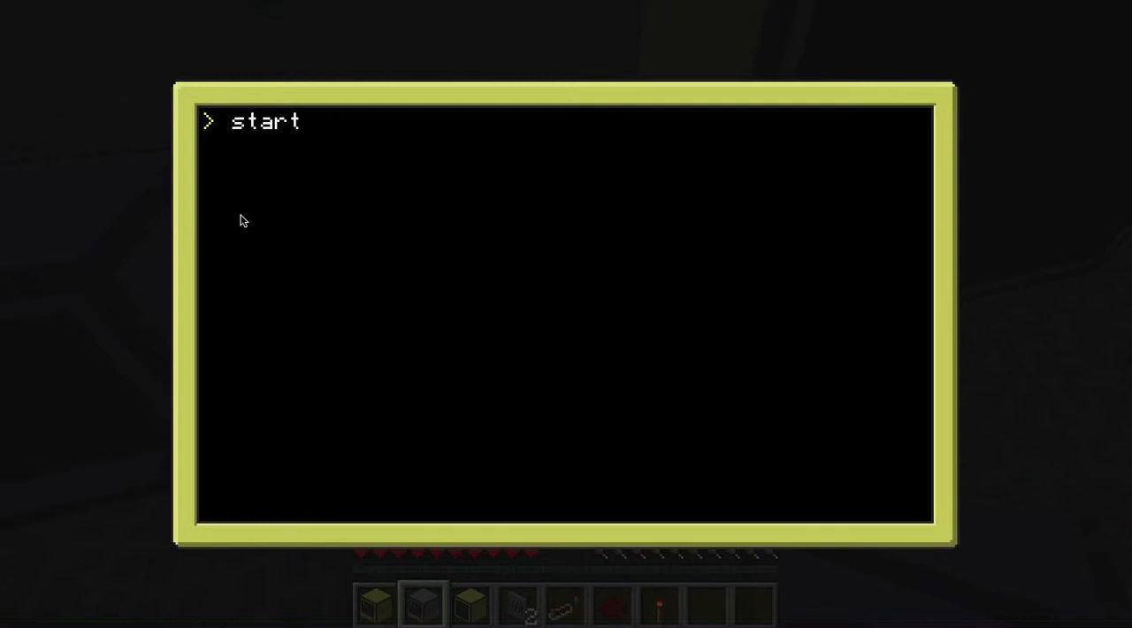
key("Return")
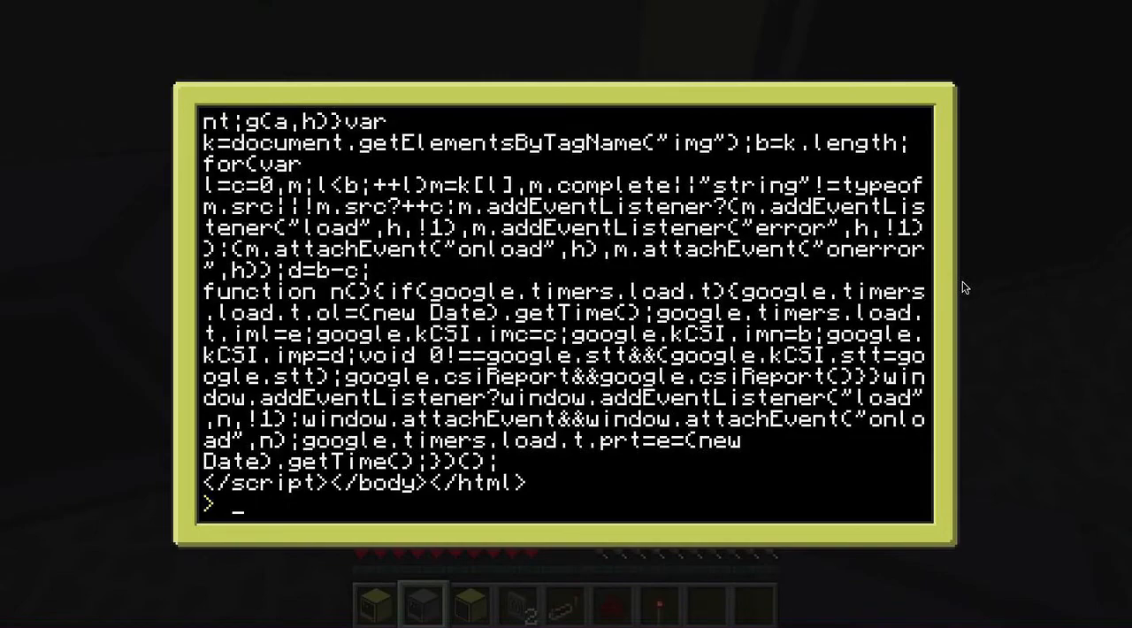
mouse_move(939, 317)
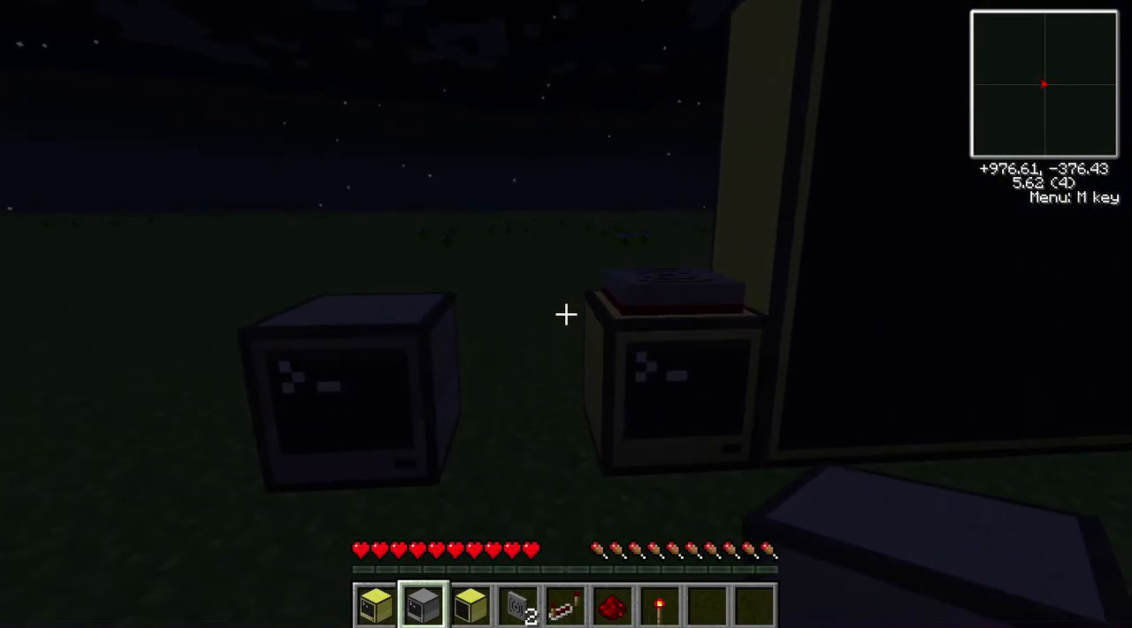
mouse_move(566, 314)
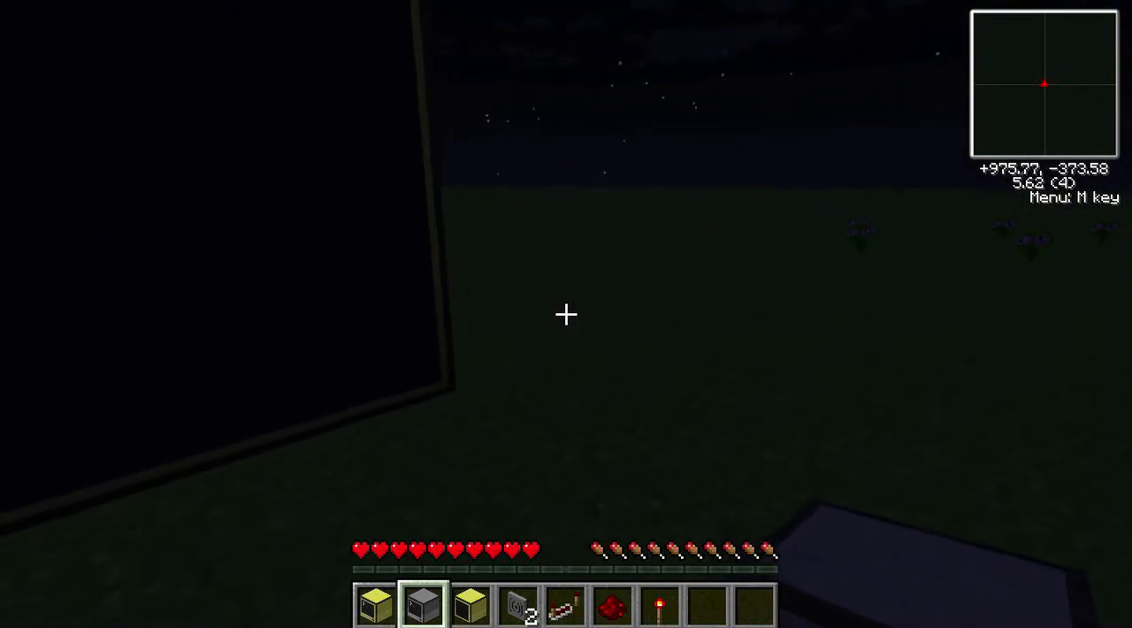
mouse_move(566, 314)
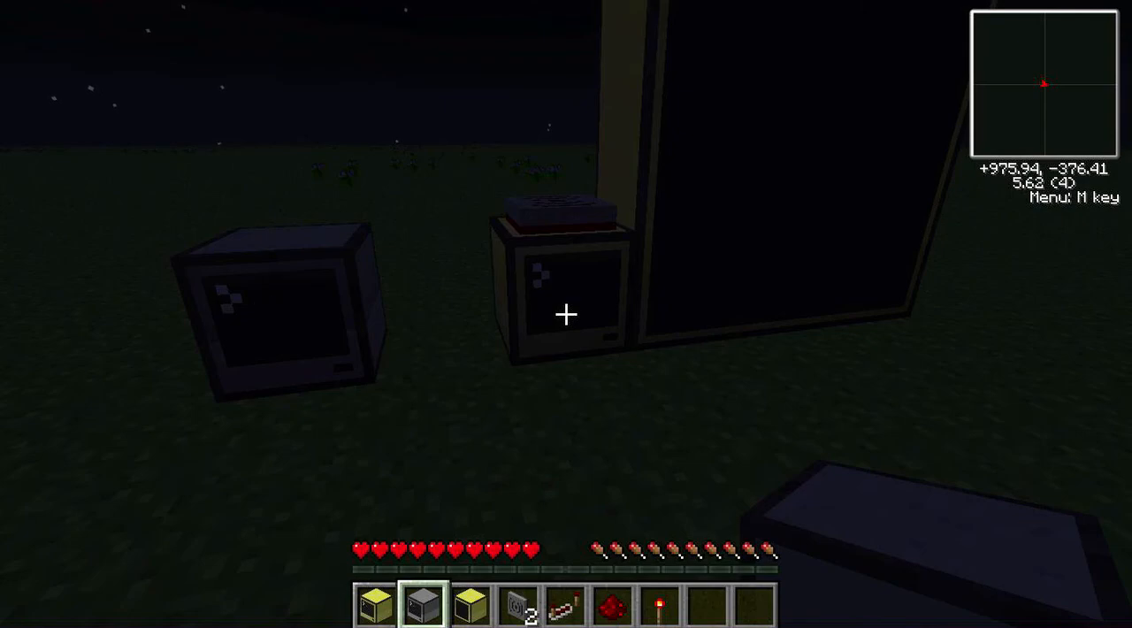
mouse_move(566, 315)
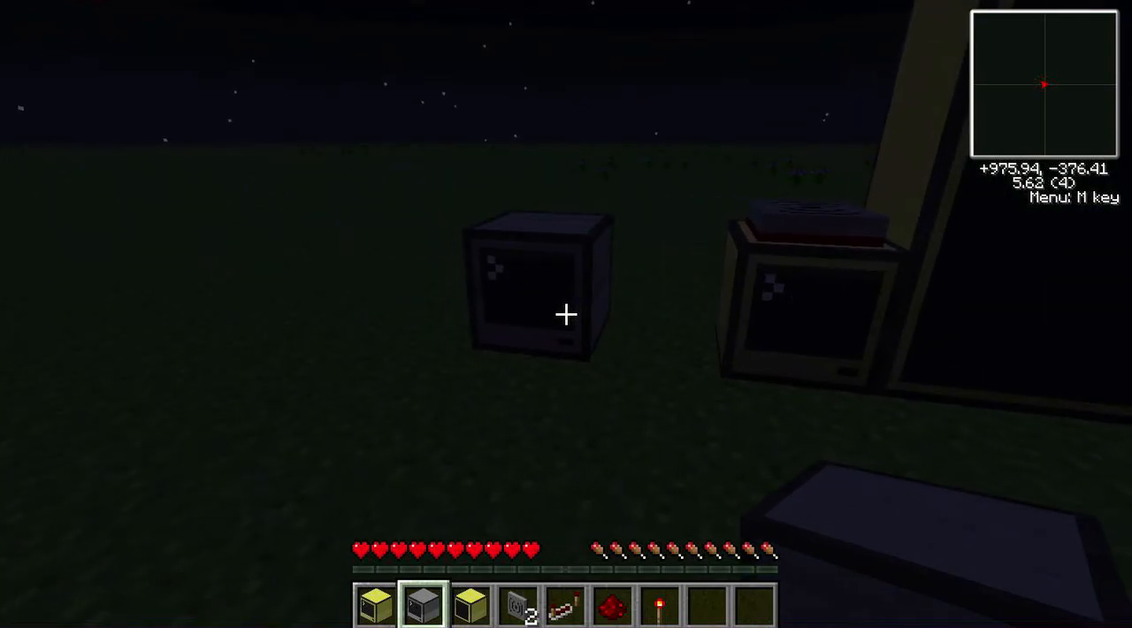
mouse_move(566, 315)
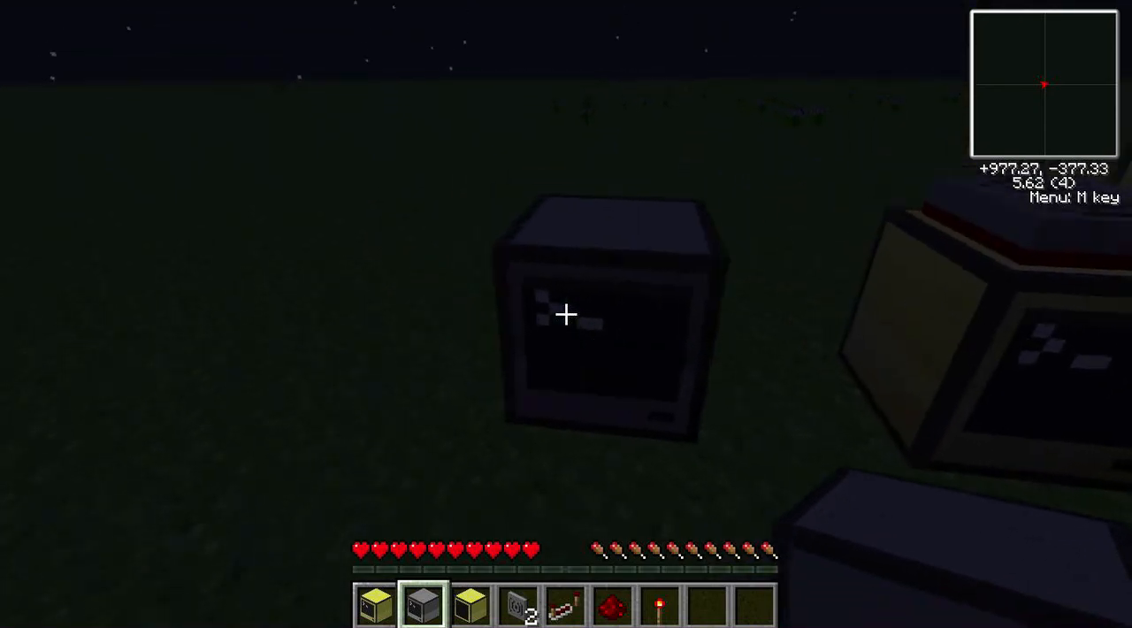
Bring up the game menu over the night scene with the two computers.
key("Escape")
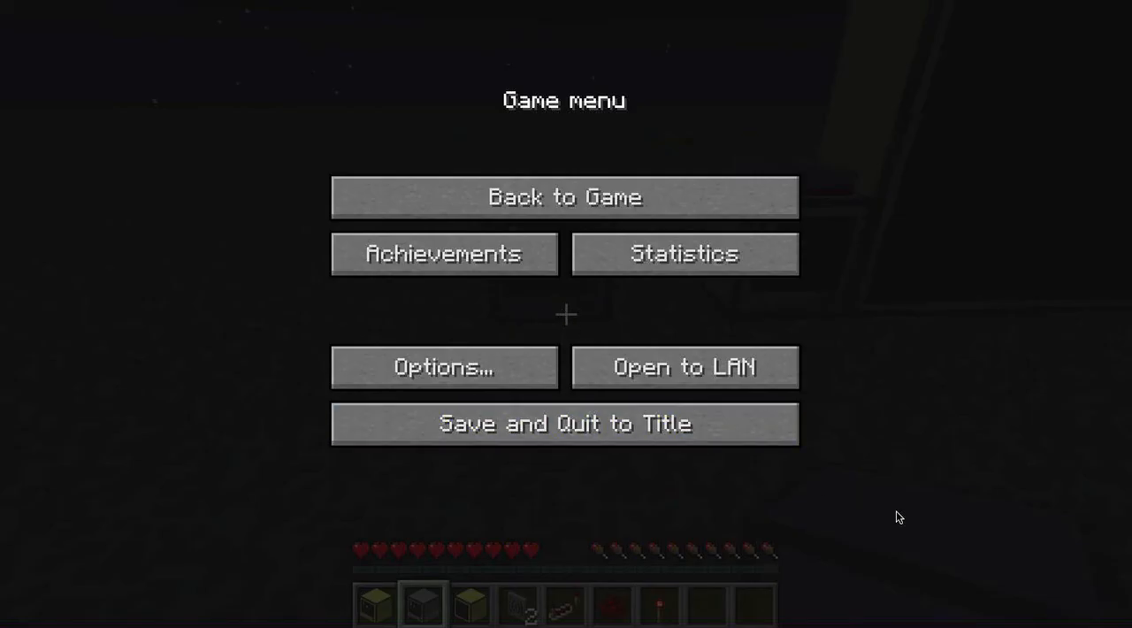